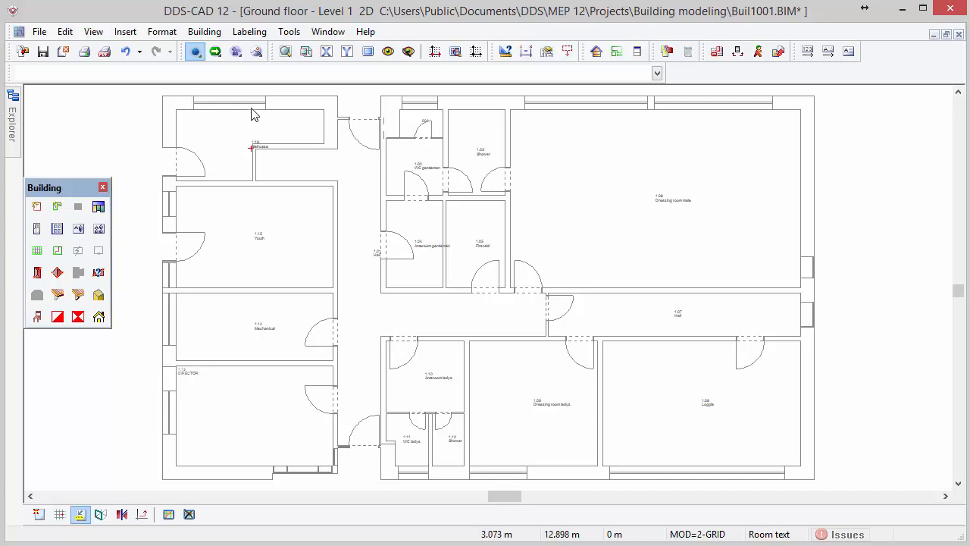
mouse_move(257, 51)
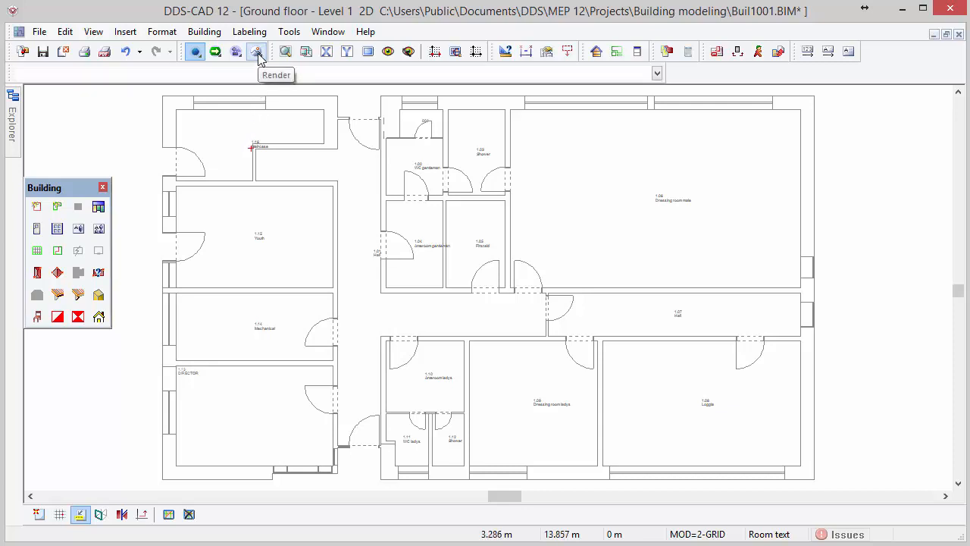
- Open the 3D wireframe view of the whole building with the Render toolbox
click(258, 51)
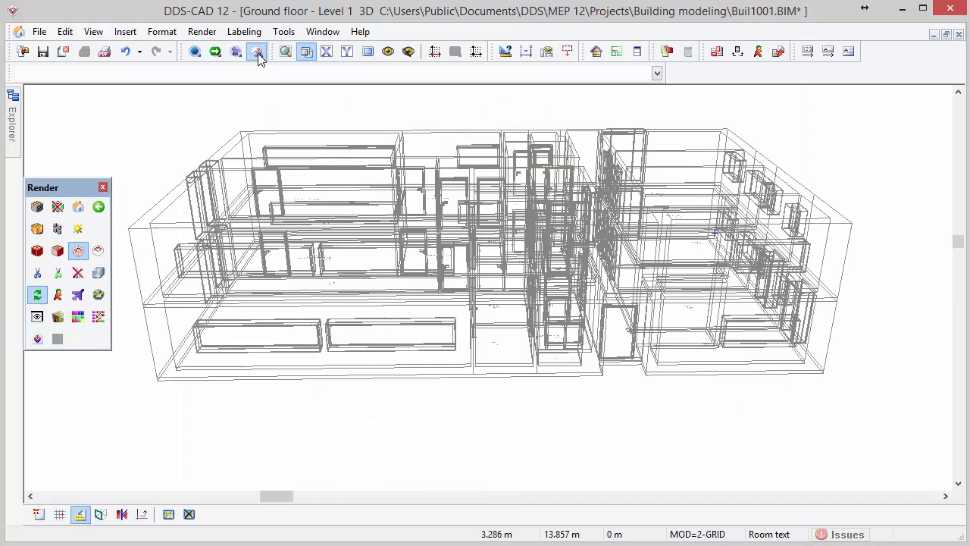
mouse_move(257, 52)
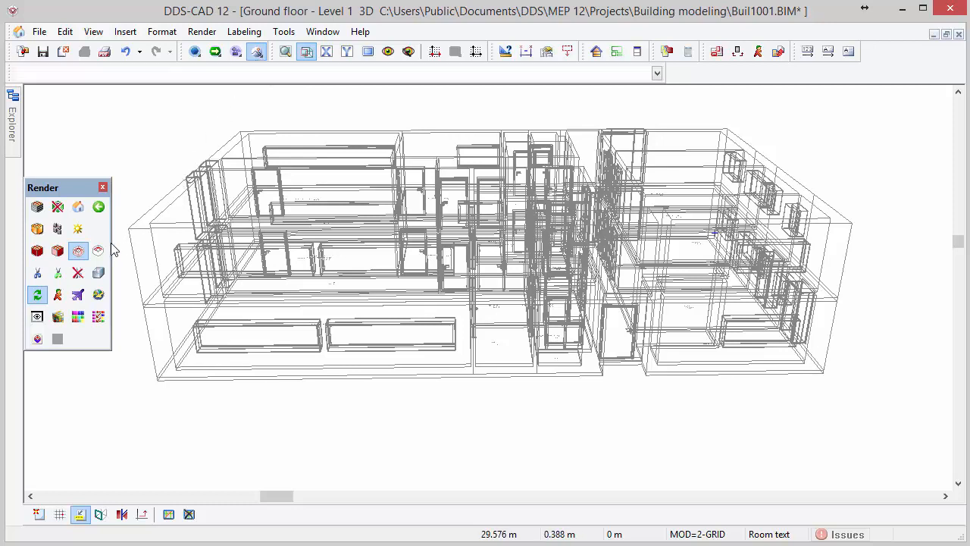
- Apply hidden-line, then shaded, then cartoon-shaded rendering to the building model
click(98, 251)
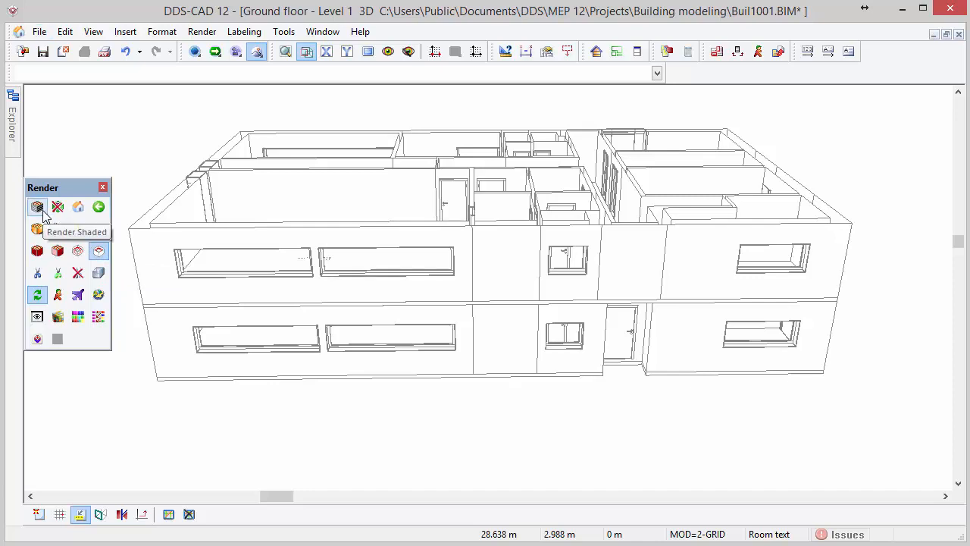
click(38, 207)
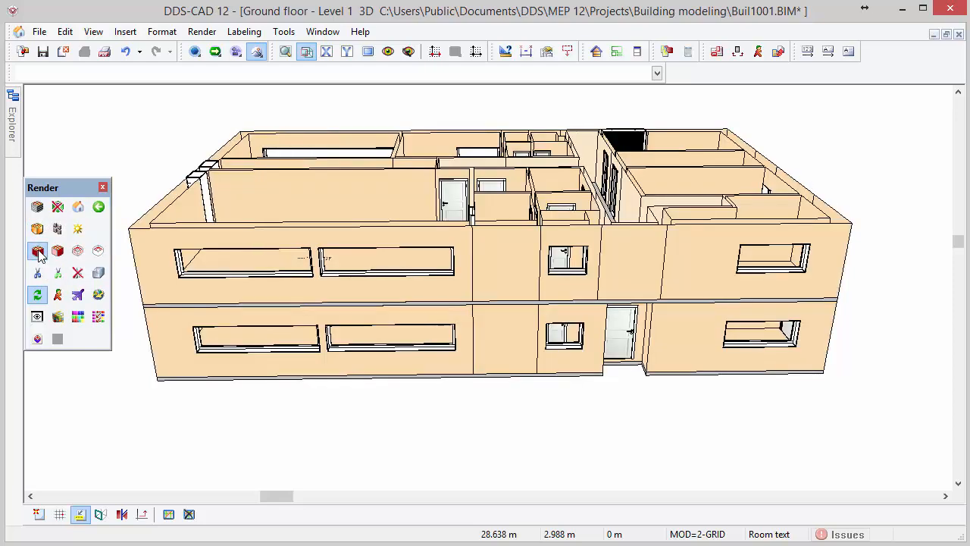
mouse_move(57, 251)
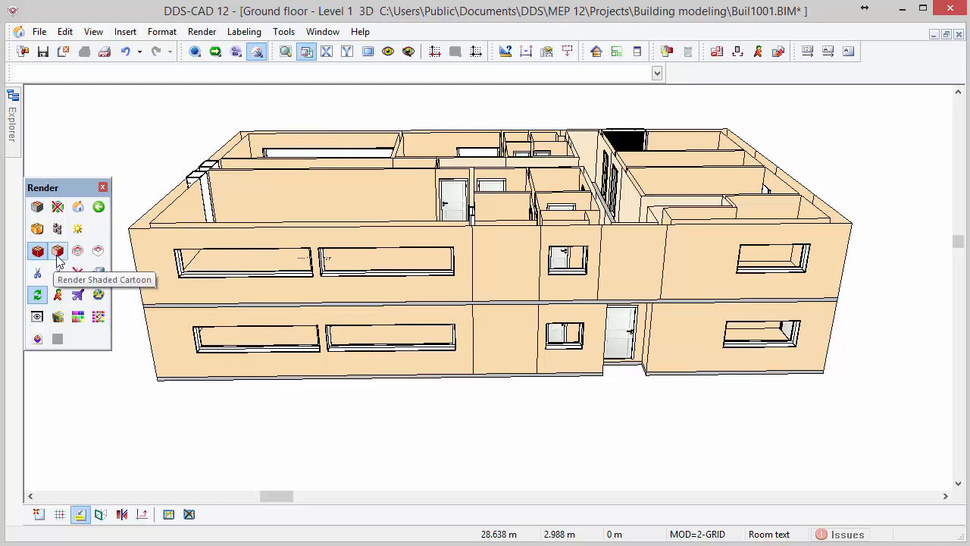
click(58, 251)
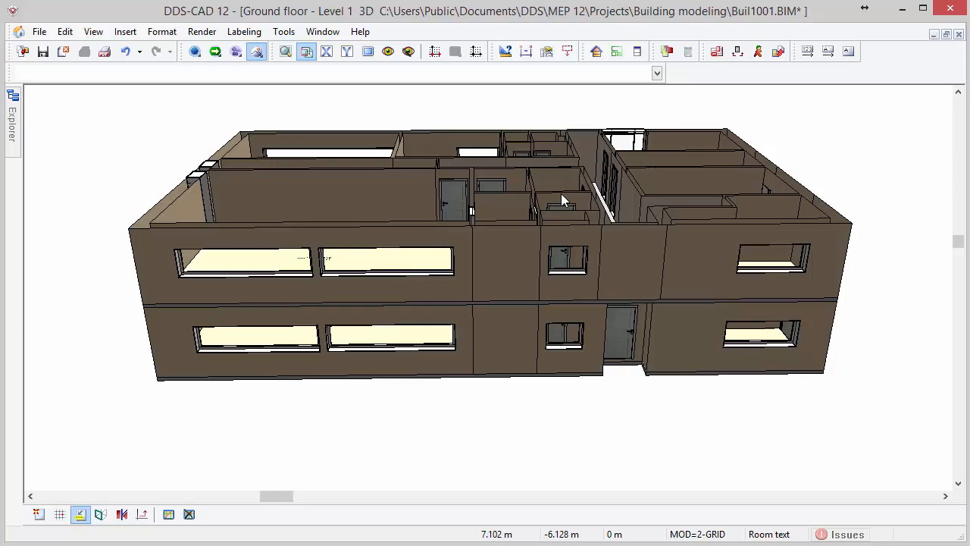
mouse_move(569, 180)
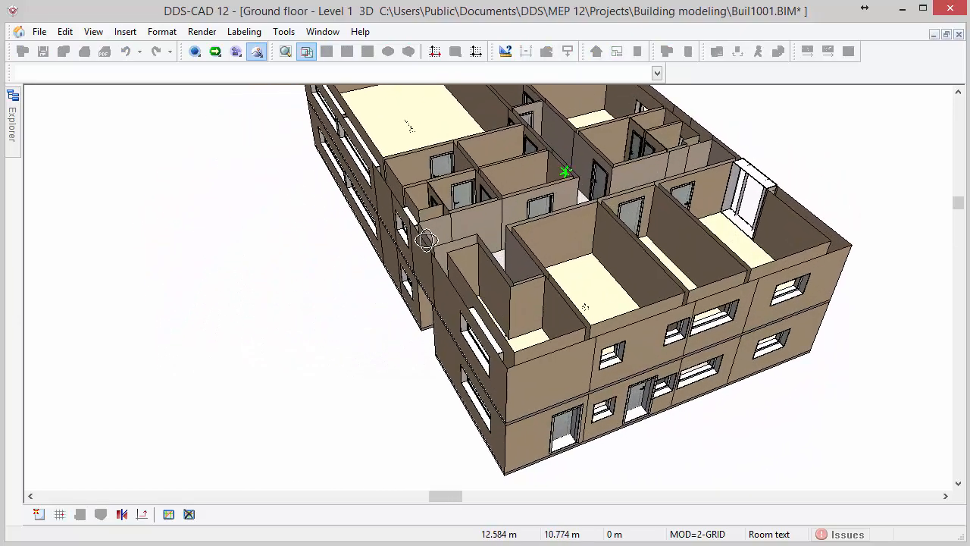
- Orbit the shaded model around the building to view it from other sides
drag(424, 241, 235, 210)
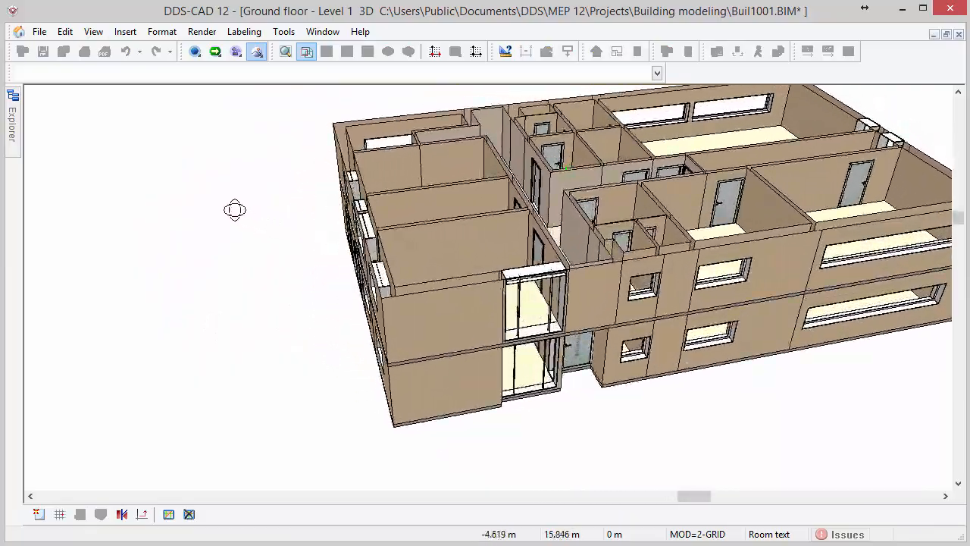
drag(235, 210, 140, 156)
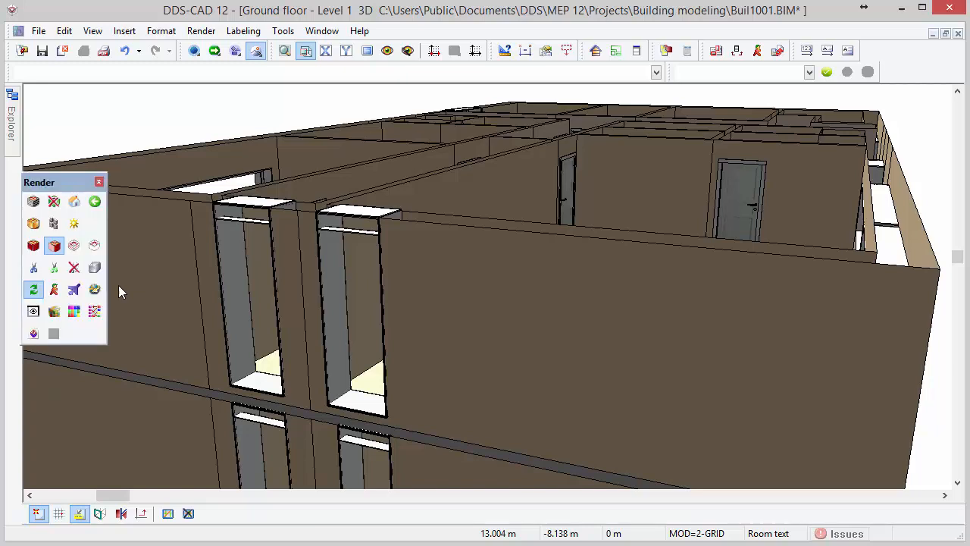
mouse_move(74, 289)
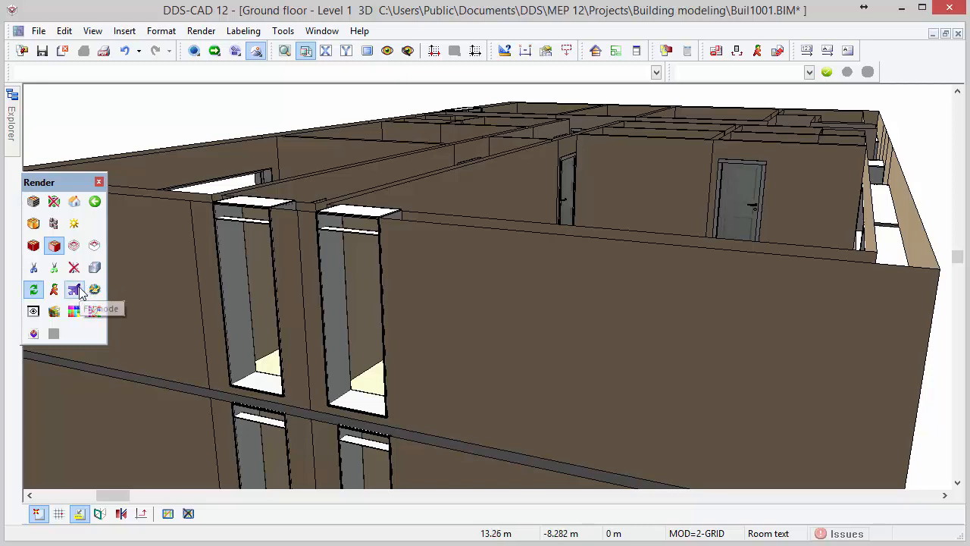
- Fly into the building, then switch to Walk mode to pass the interior doors
click(74, 290)
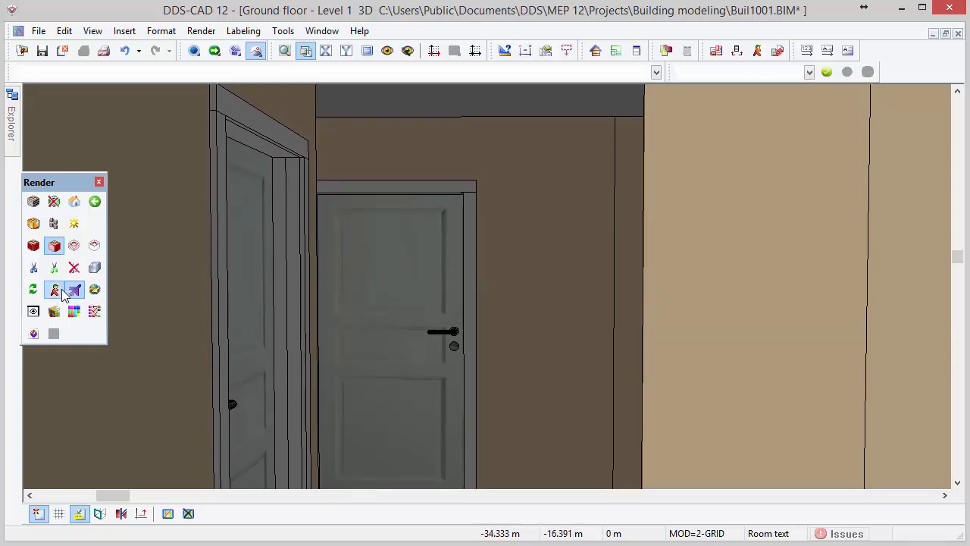
click(54, 289)
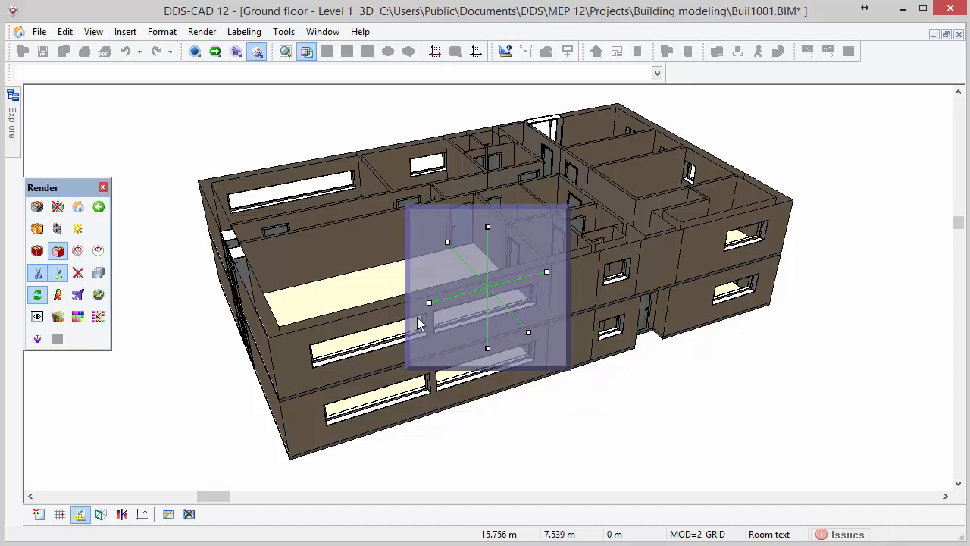
mouse_move(430, 307)
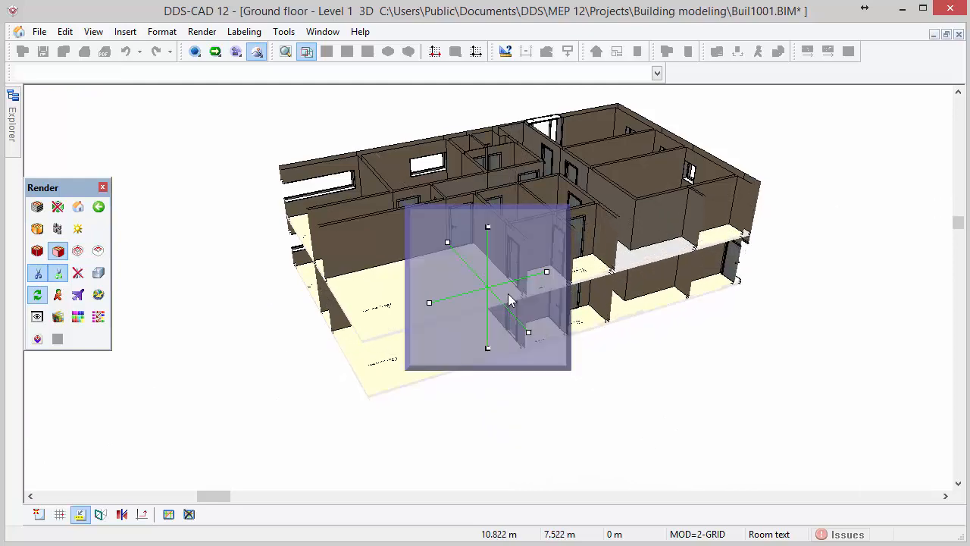
mouse_move(488, 227)
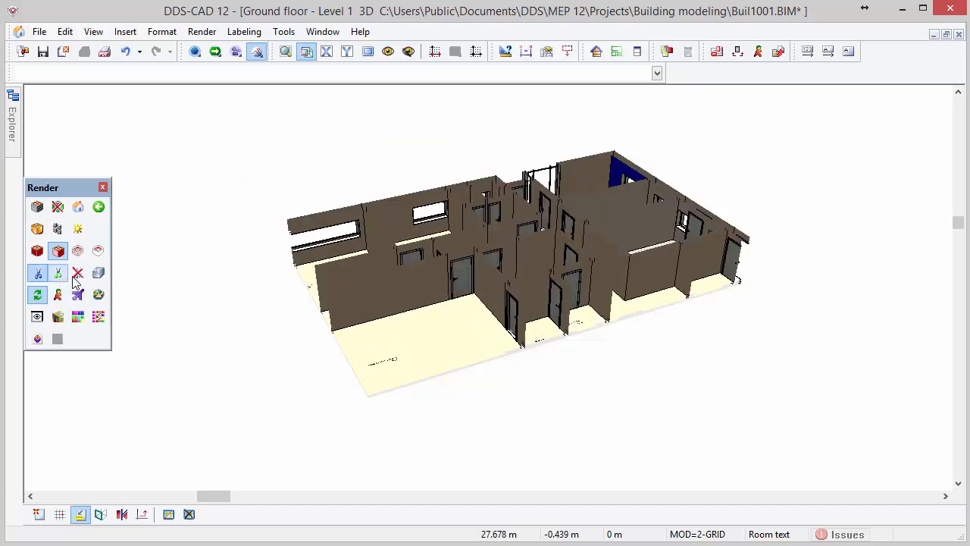
mouse_move(77, 273)
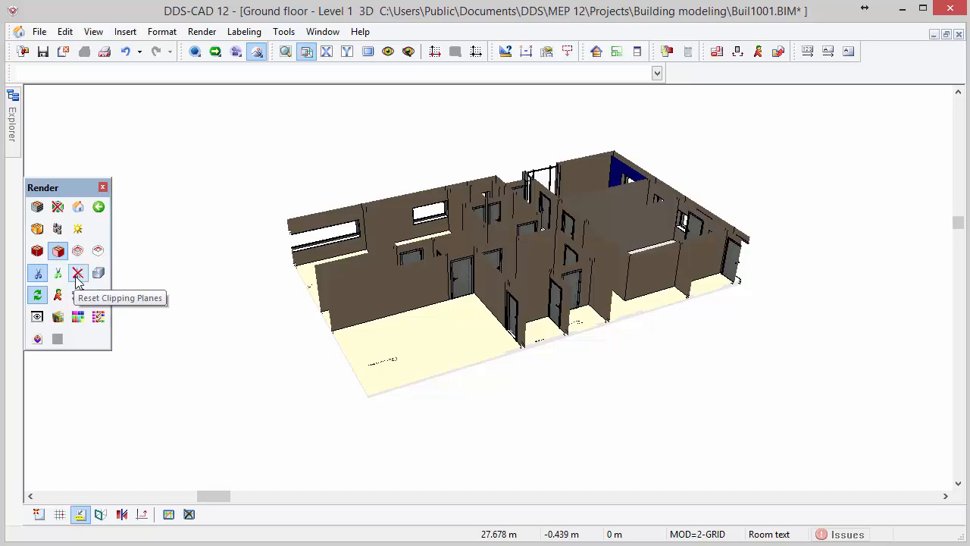
- Reset the clipping planes so the whole building is shown again
click(78, 273)
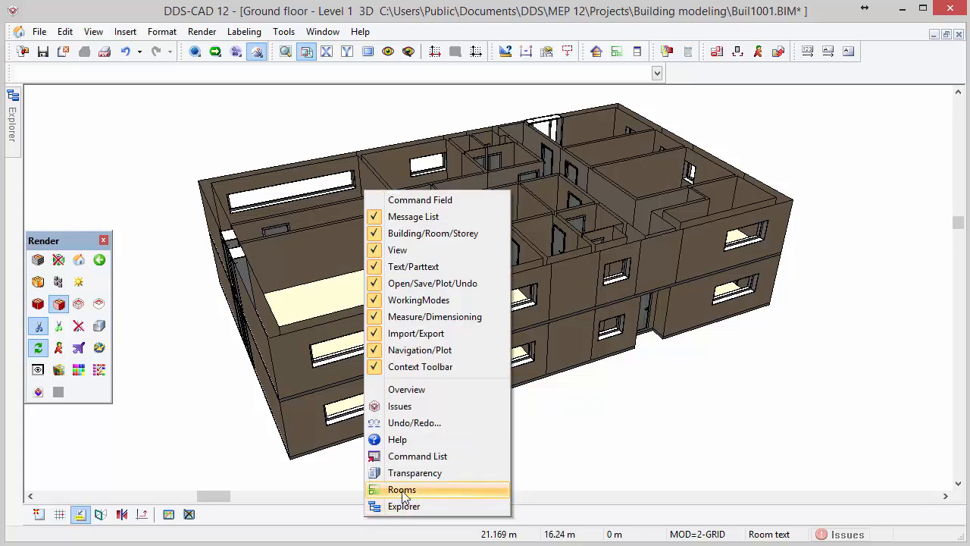
mouse_move(415, 473)
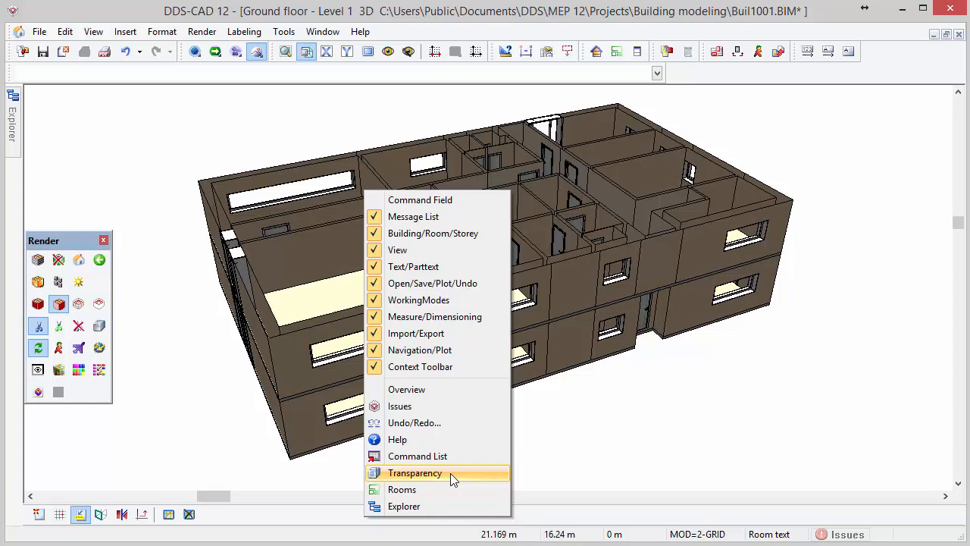
click(415, 472)
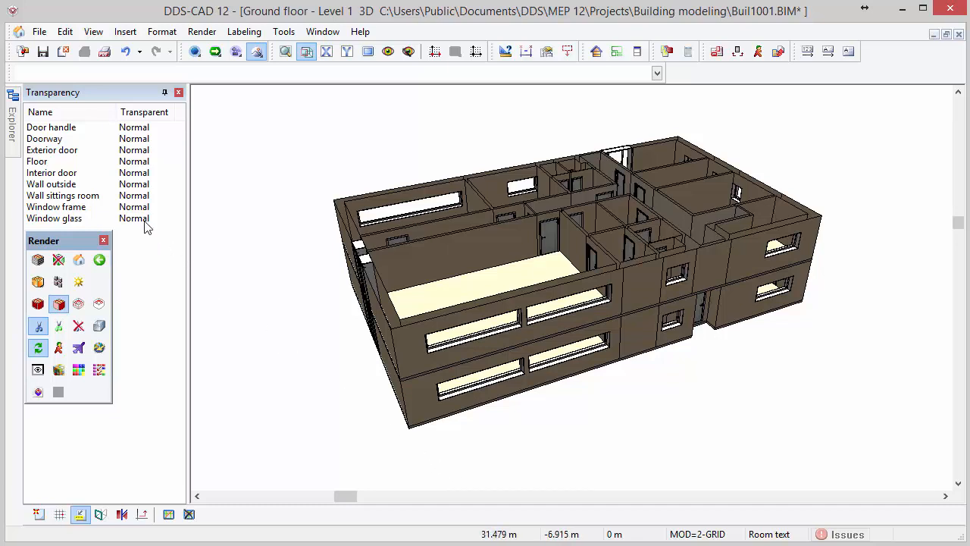
click(51, 184)
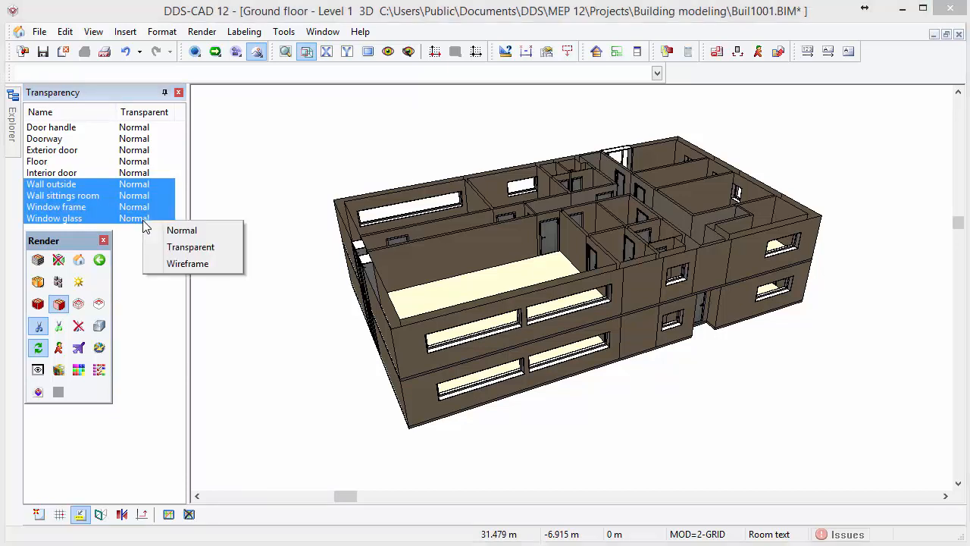
mouse_move(190, 246)
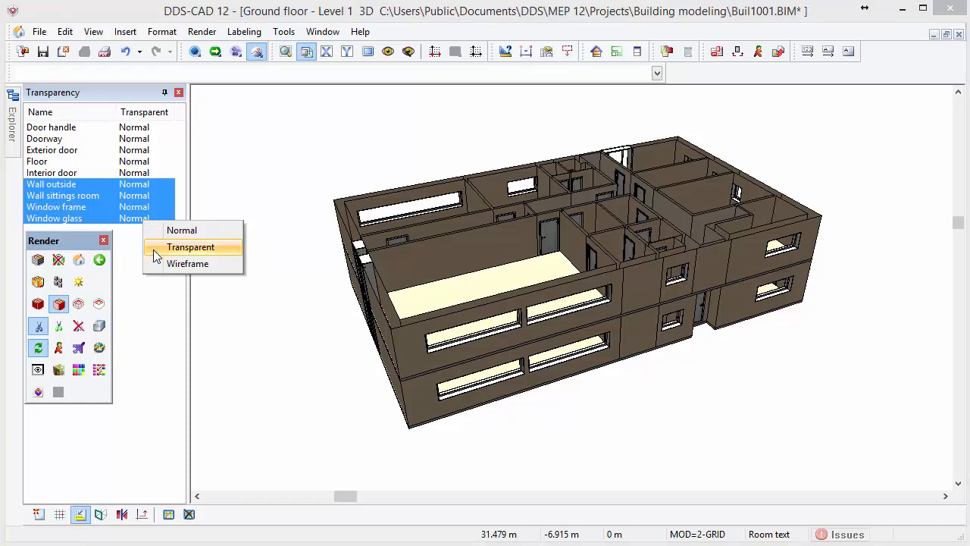
click(190, 246)
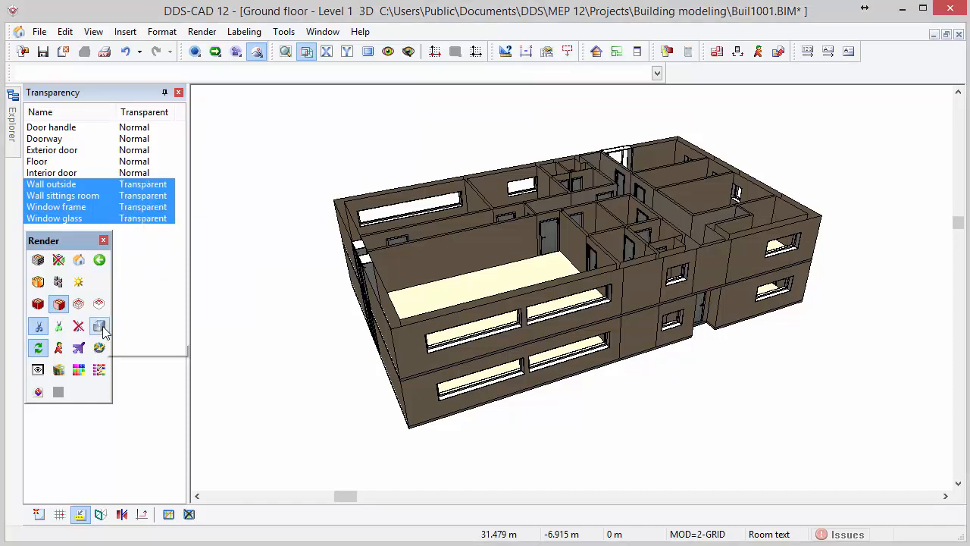
click(99, 326)
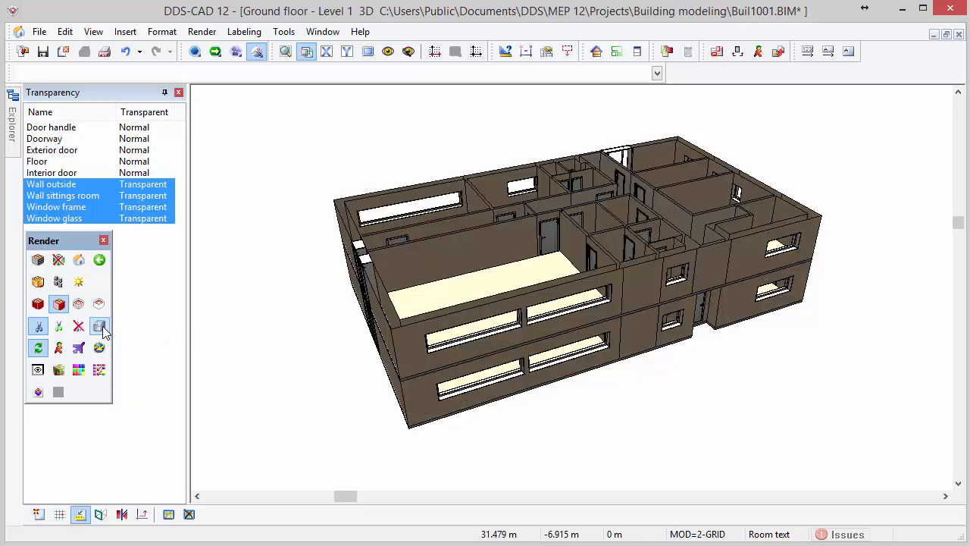
click(99, 326)
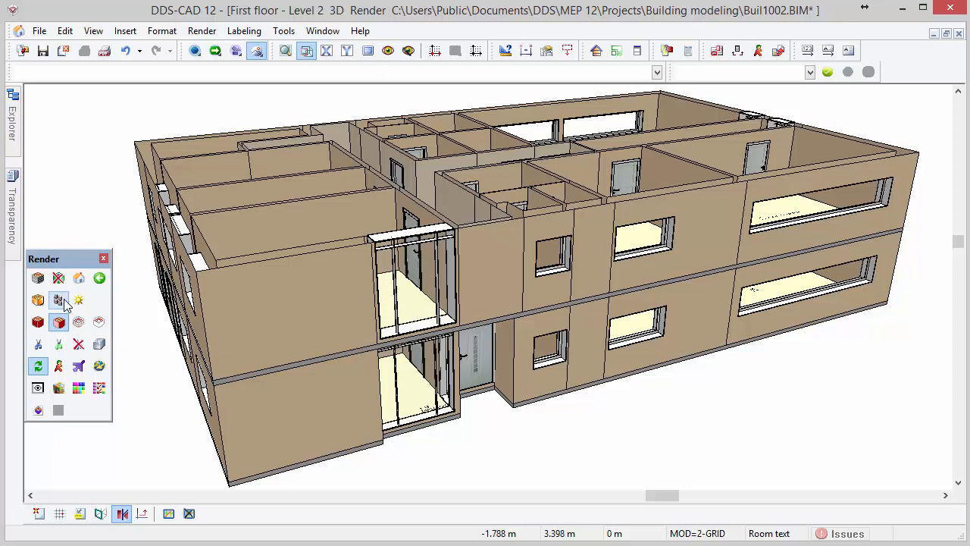
mouse_move(59, 300)
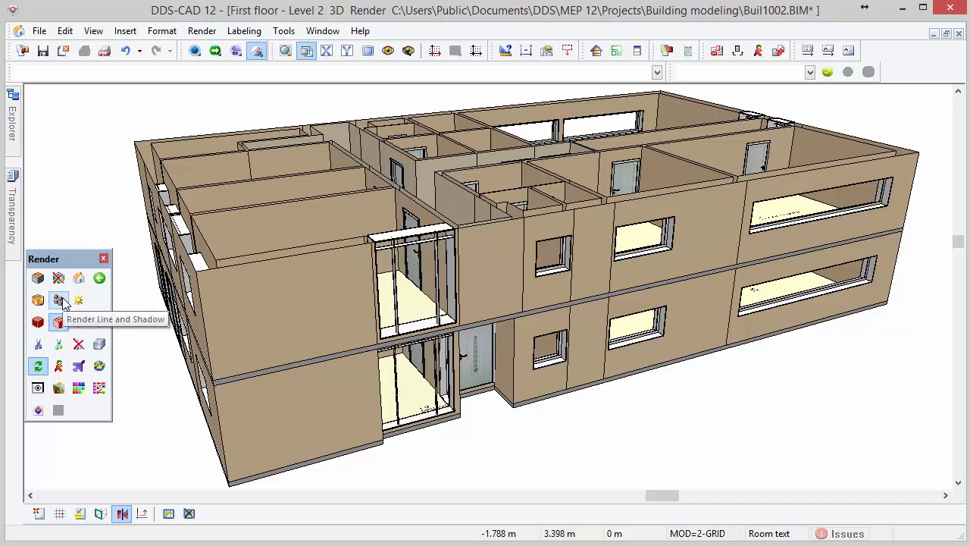
mouse_move(38, 300)
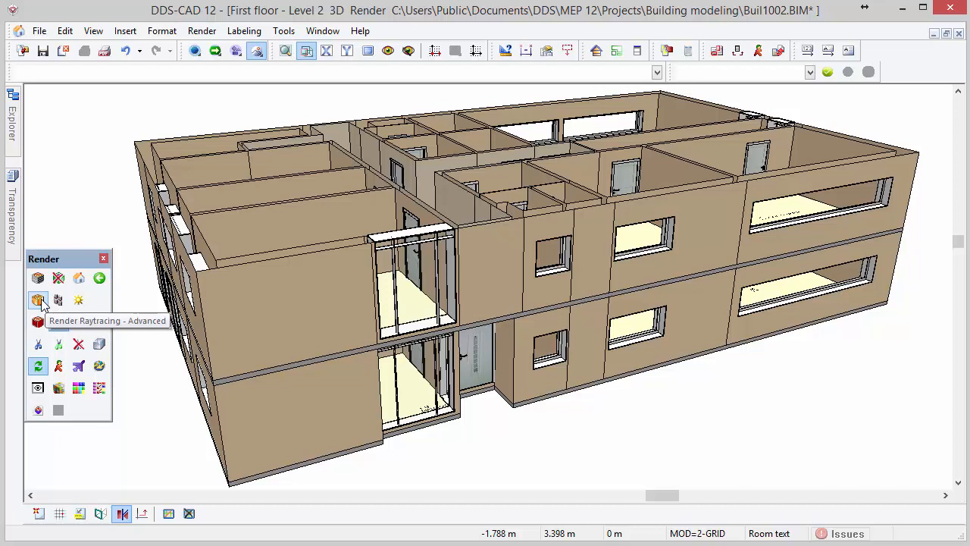
- Run an advanced raytracing render of the first-floor building model to 100%
click(37, 300)
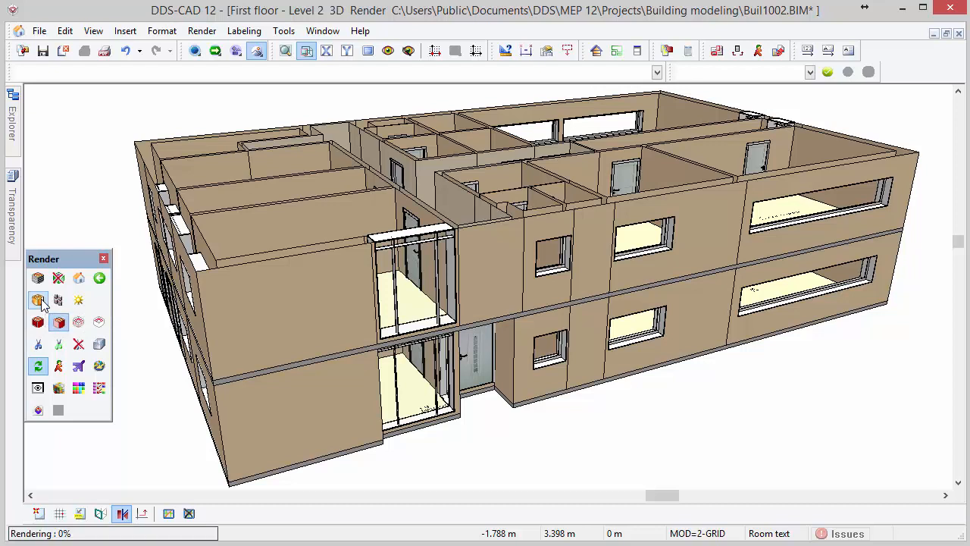
click(38, 300)
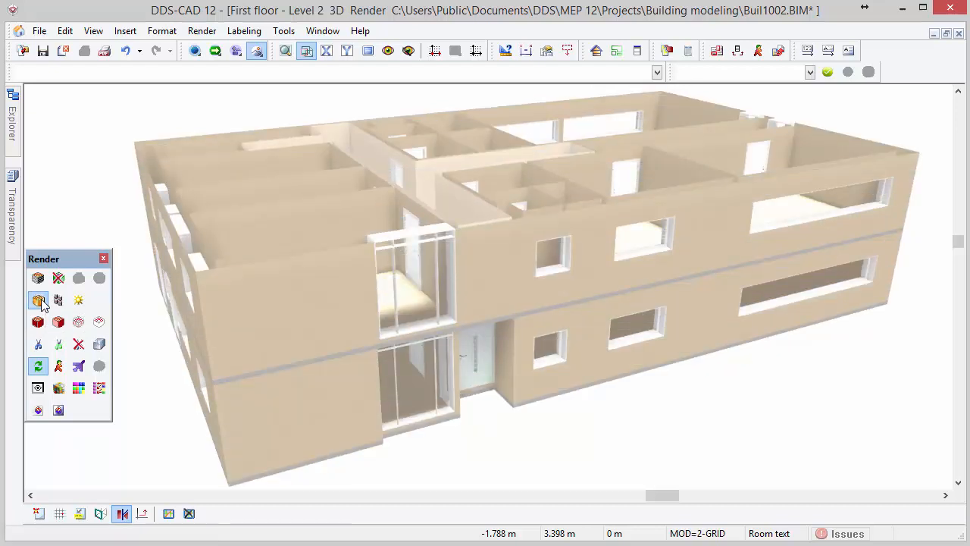
click(59, 410)
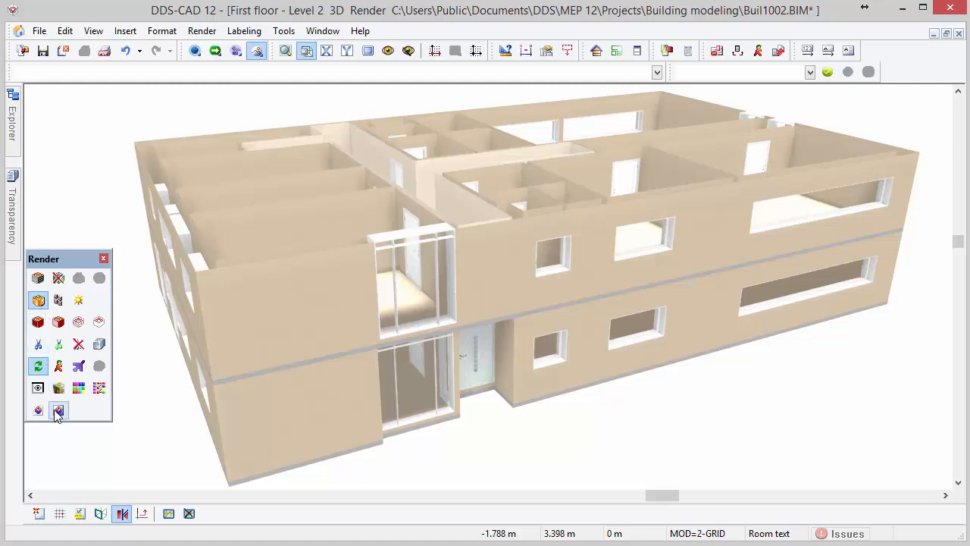
mouse_move(58, 410)
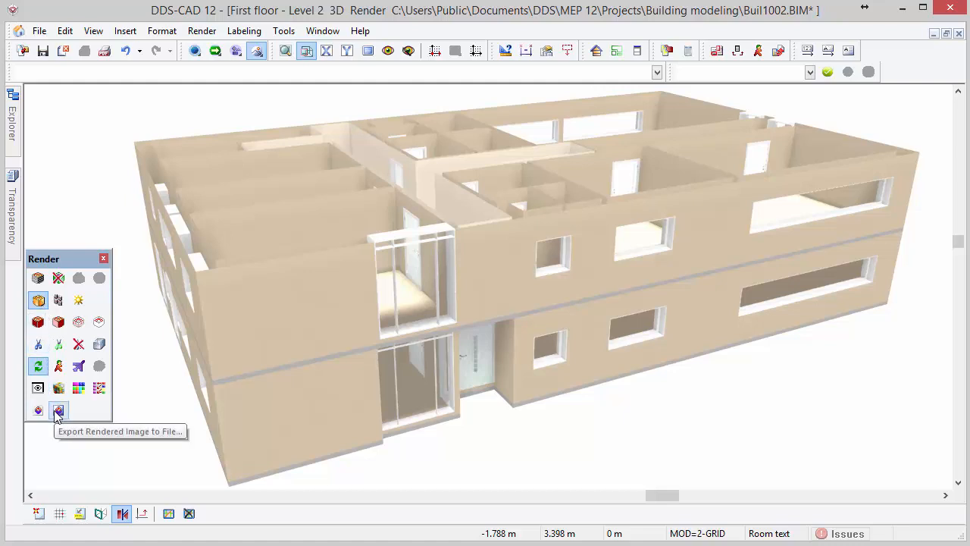
- Save the render as Windows bitmap 'Render image' in the Building modeling folder
click(59, 410)
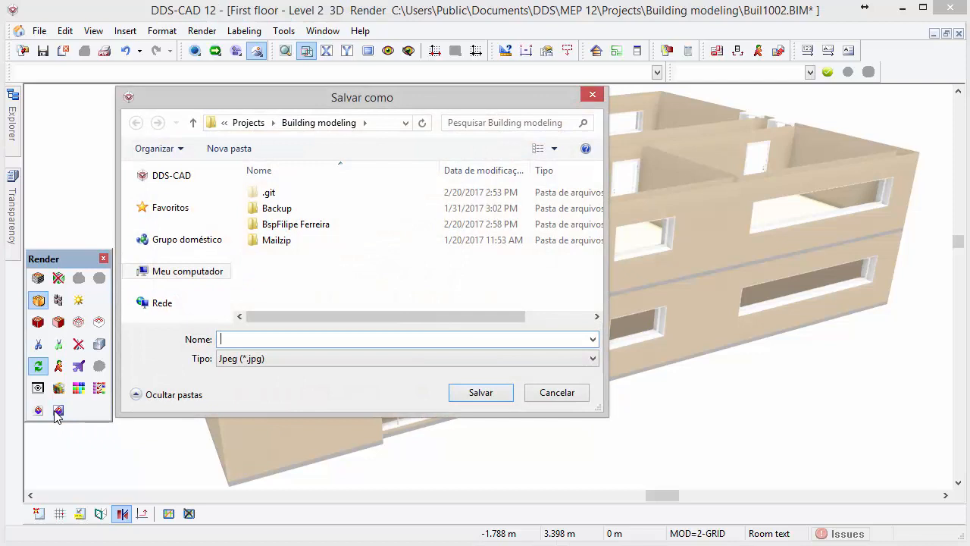
text(Render)
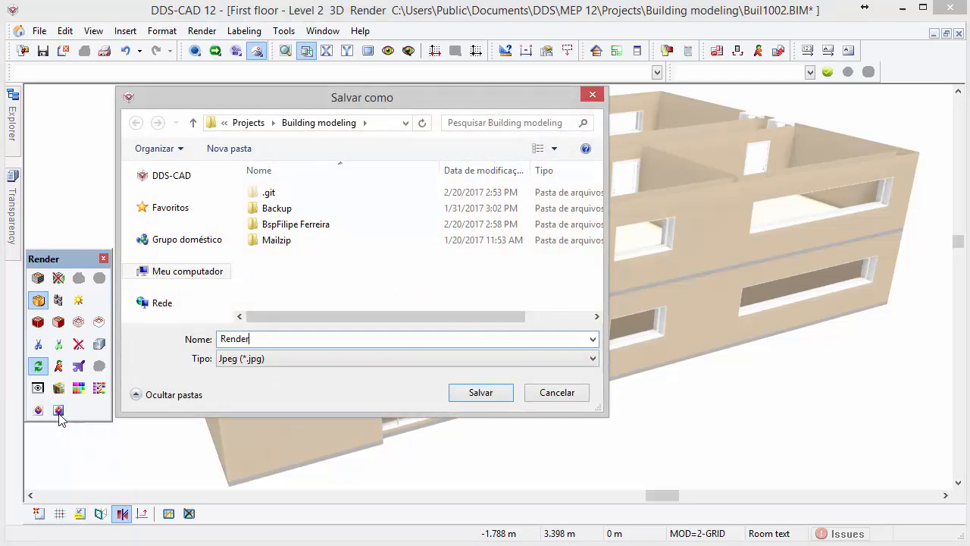
text(image)
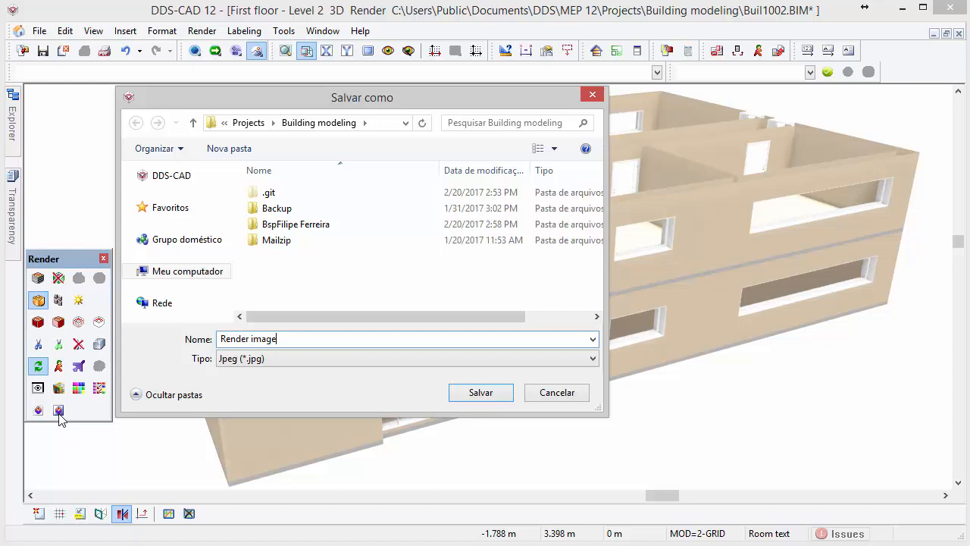
mouse_move(296, 379)
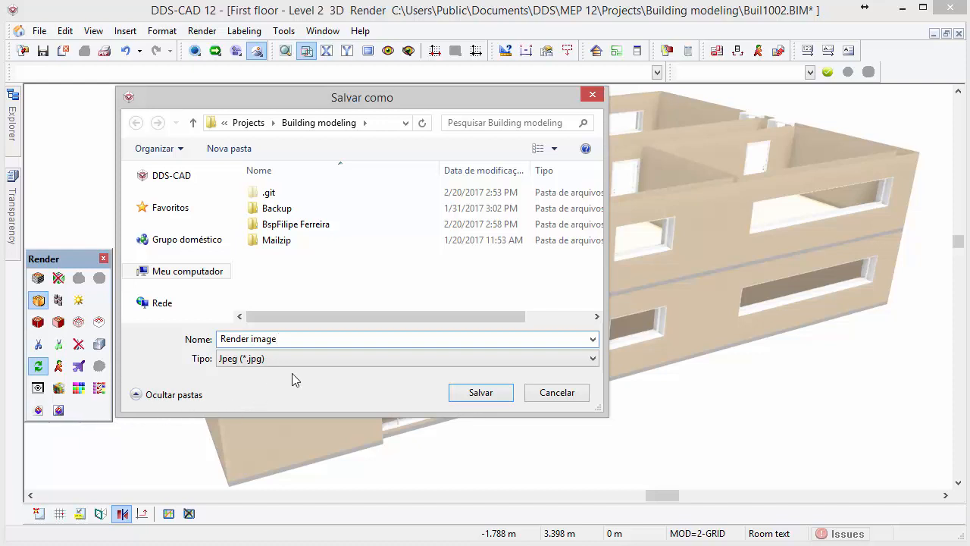
click(592, 357)
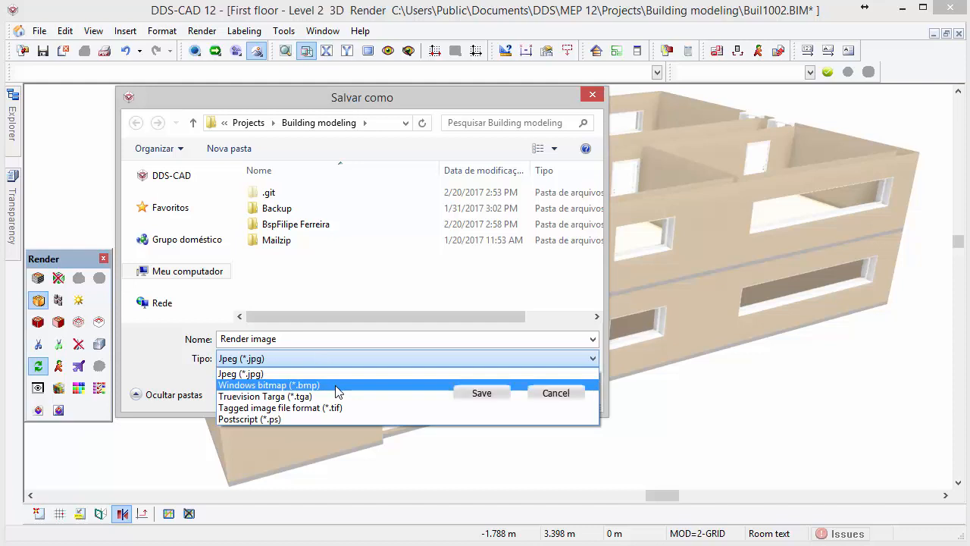
click(268, 385)
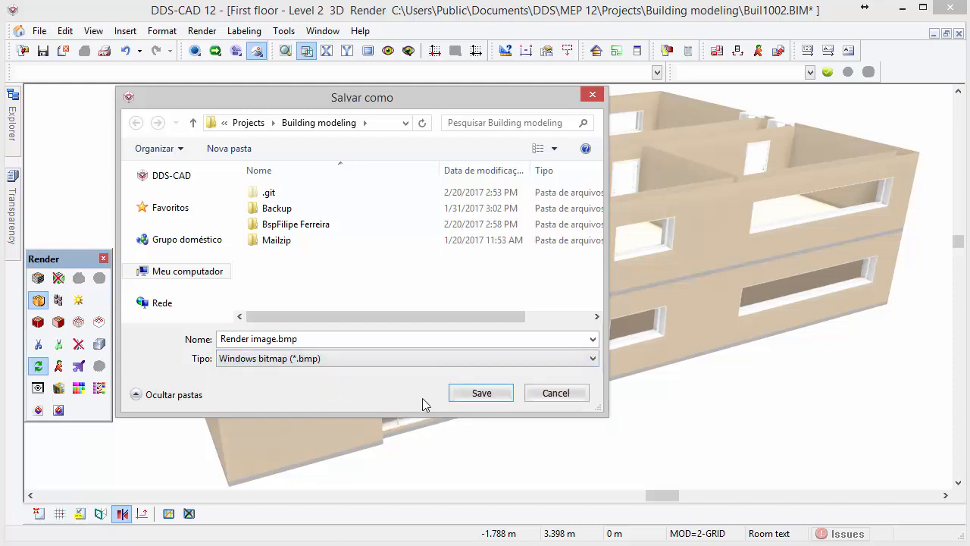
click(482, 393)
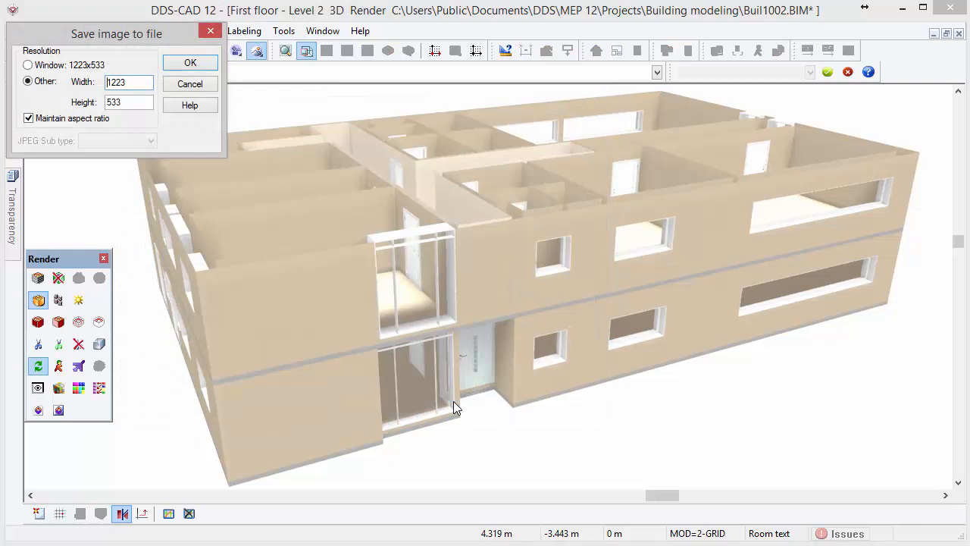
mouse_move(332, 335)
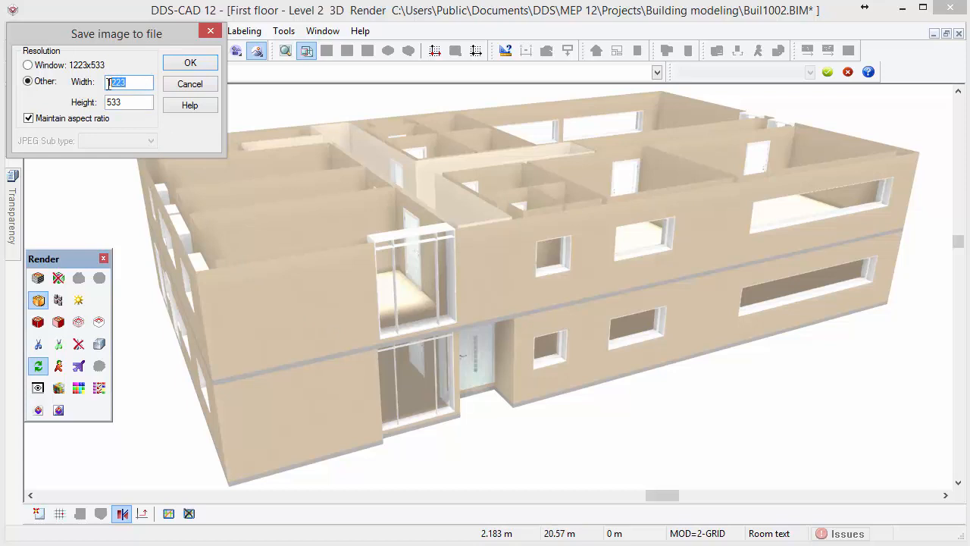
- Export the image at 5000×2179 pixels, then reopen the ground-floor 2D plan
text(5000)
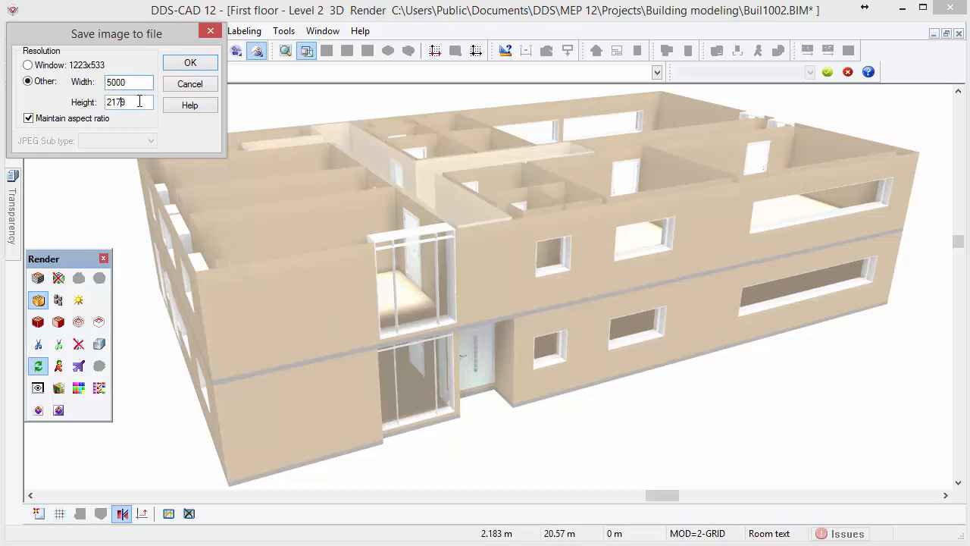
text(2179)
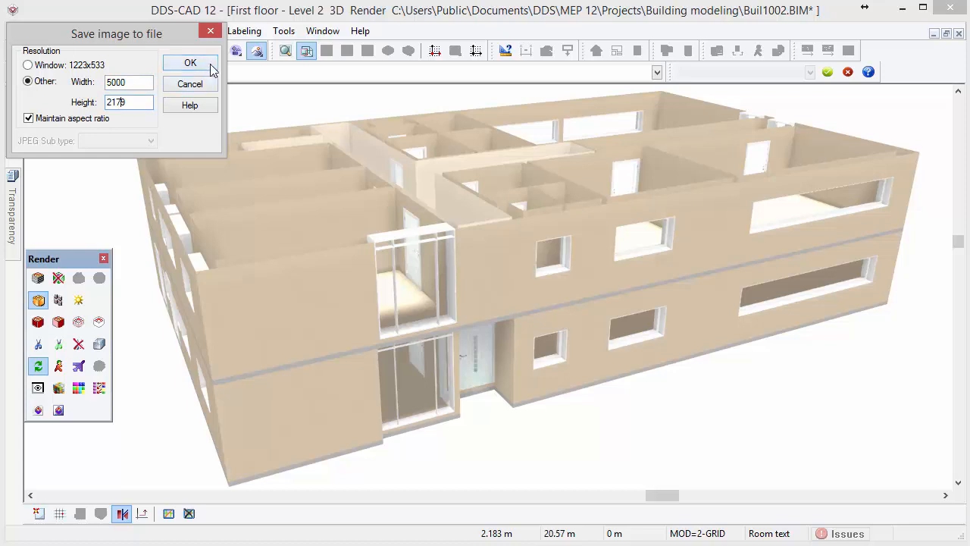
click(190, 62)
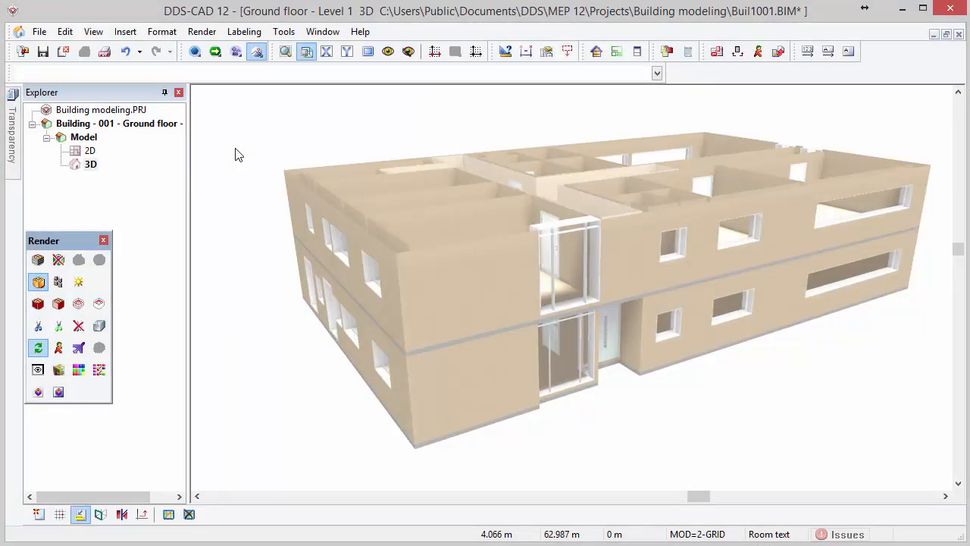
click(90, 151)
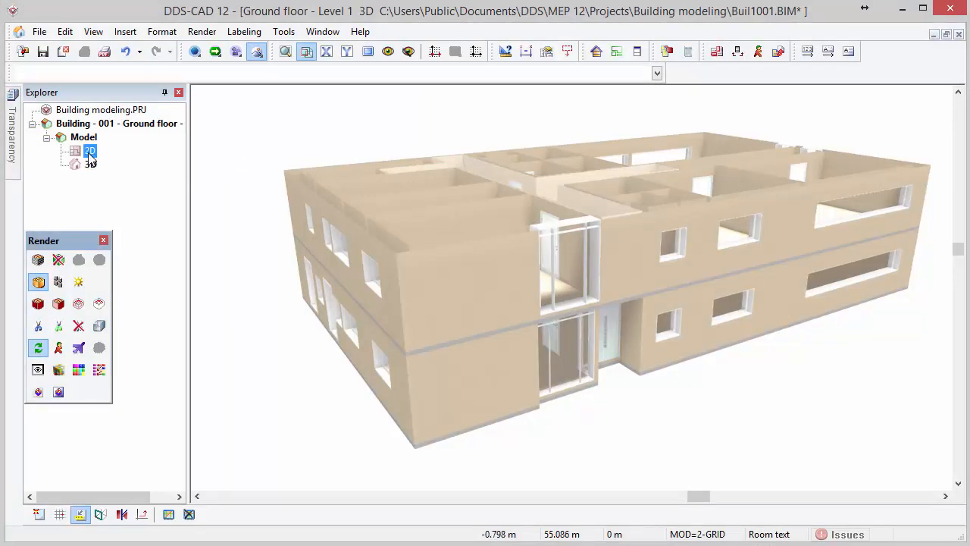
double_click(73, 150)
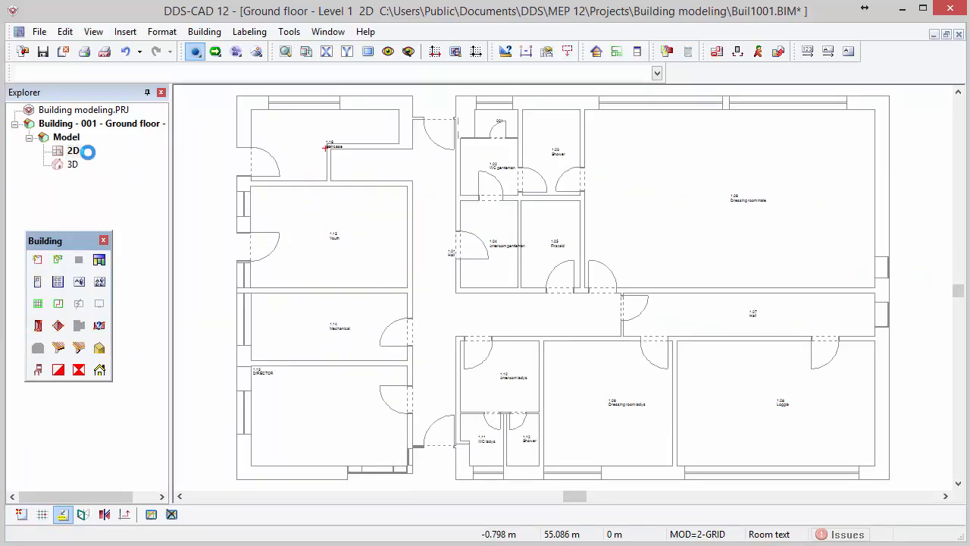